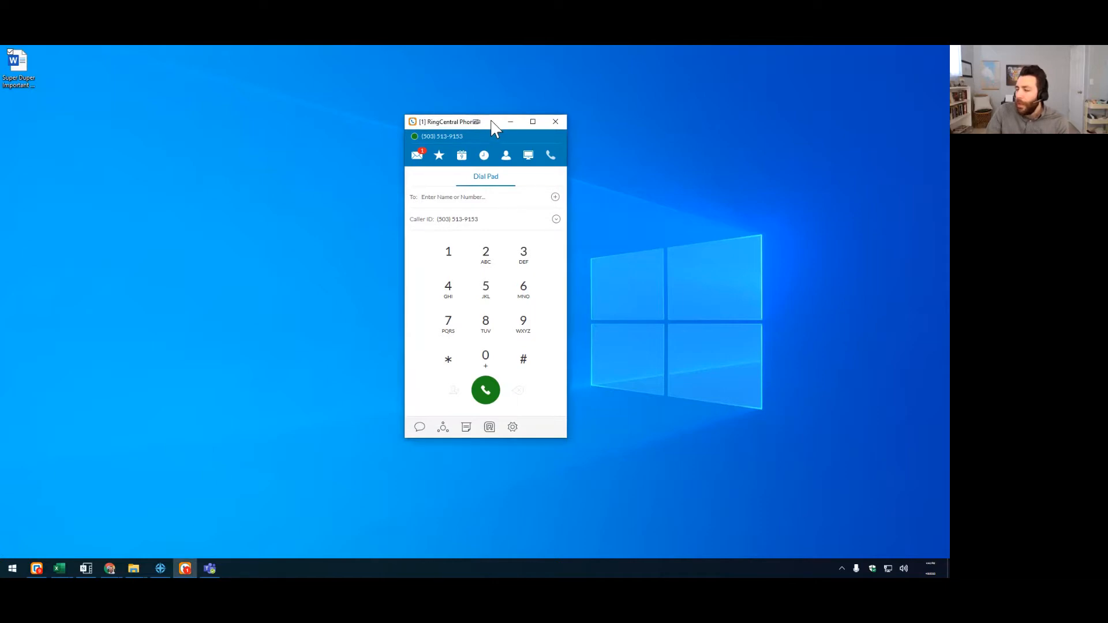
Reposition the phone window, start a new fax and close it without sending
drag(495, 121, 502, 106)
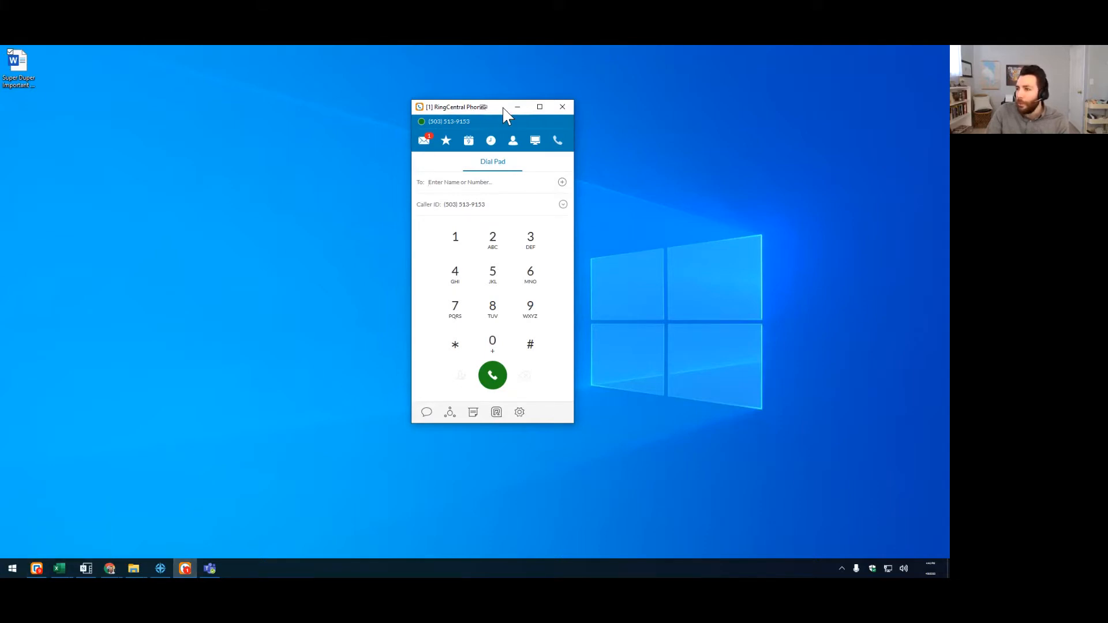
click(459, 181)
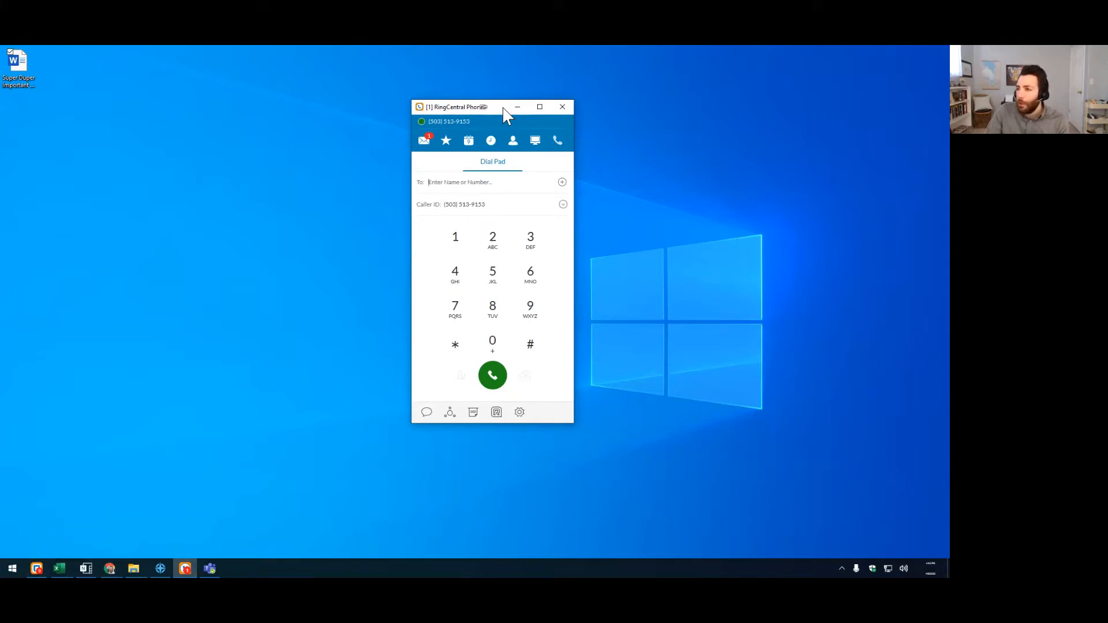
mouse_move(451, 163)
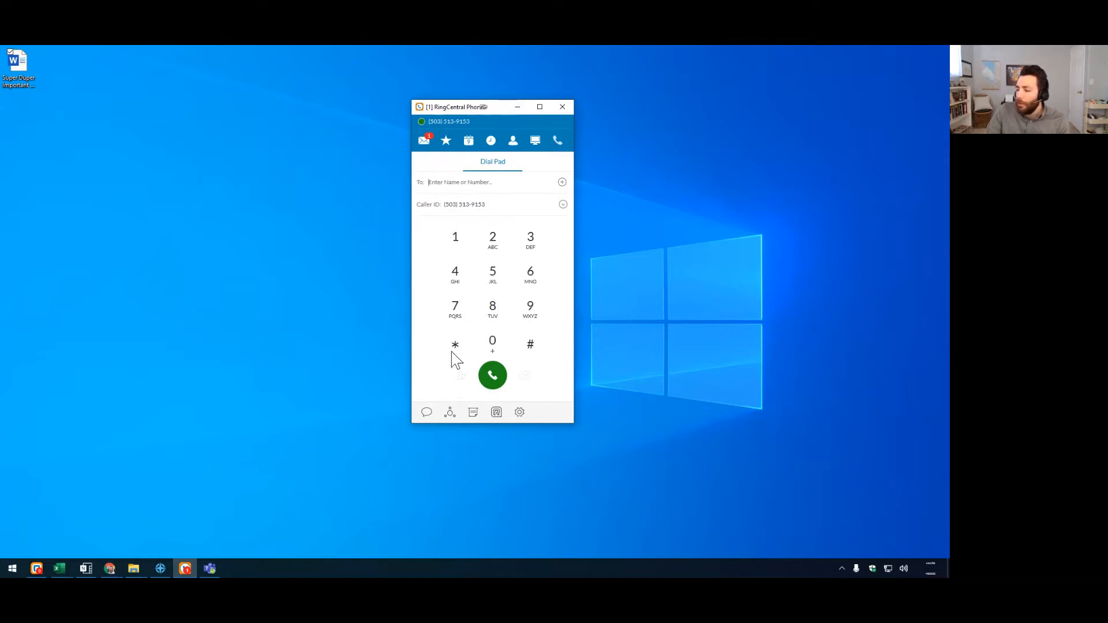
mouse_move(473, 412)
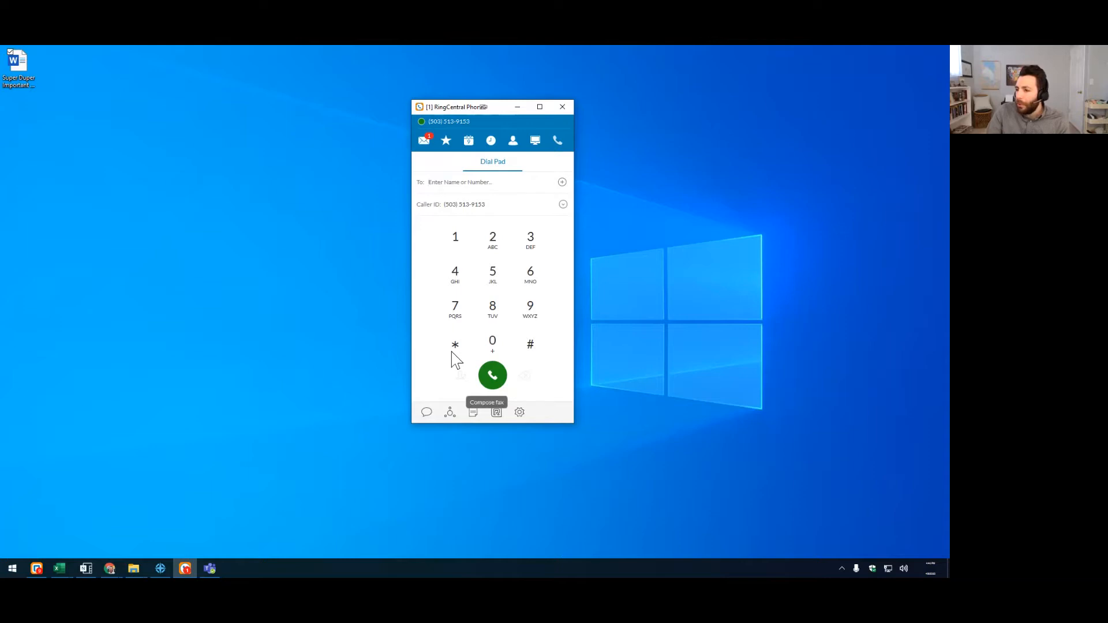
click(472, 412)
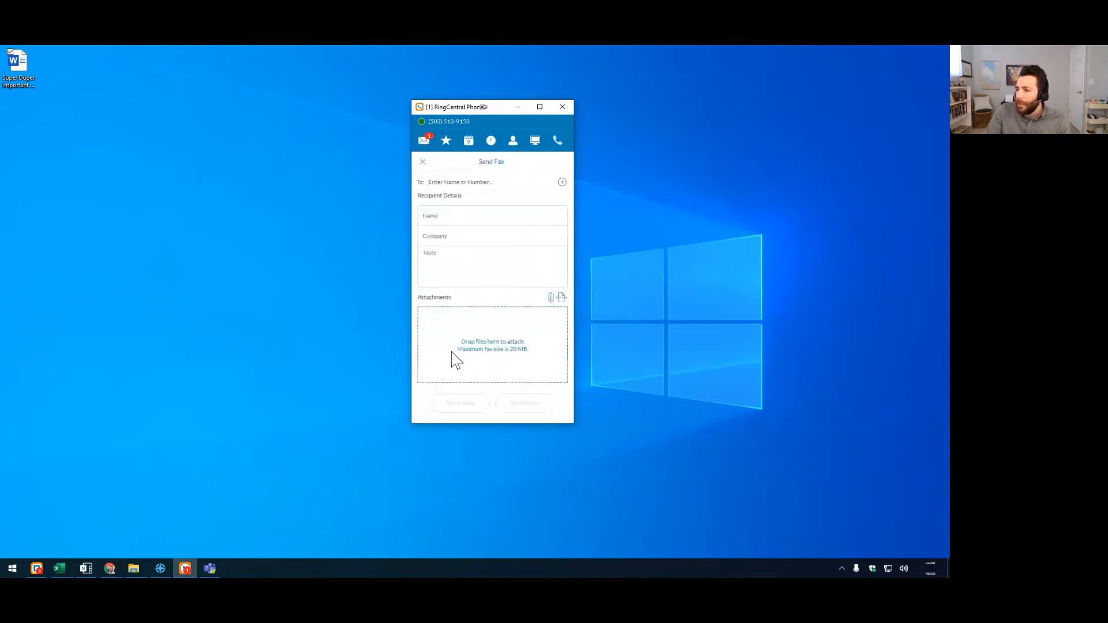
click(459, 182)
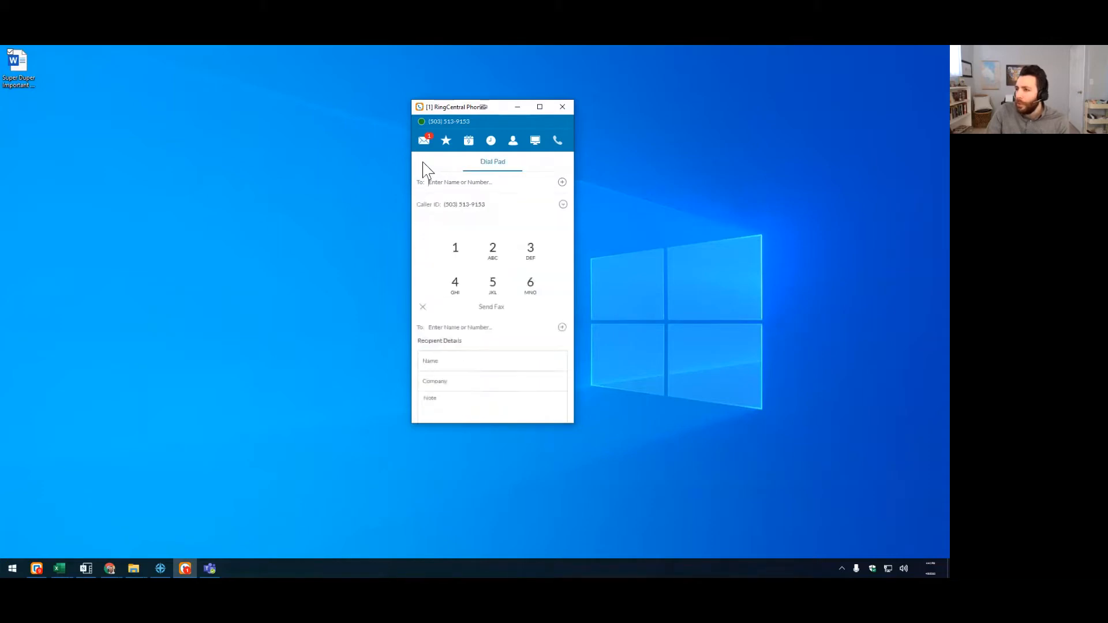
From the Messages list, start composing a new fax again
click(423, 140)
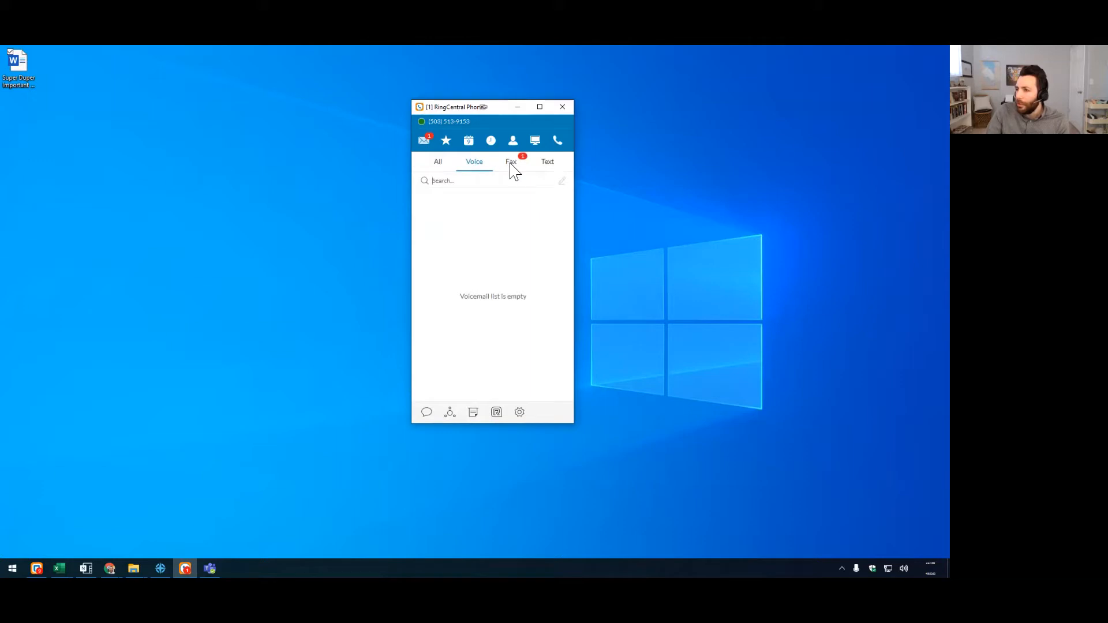
click(510, 162)
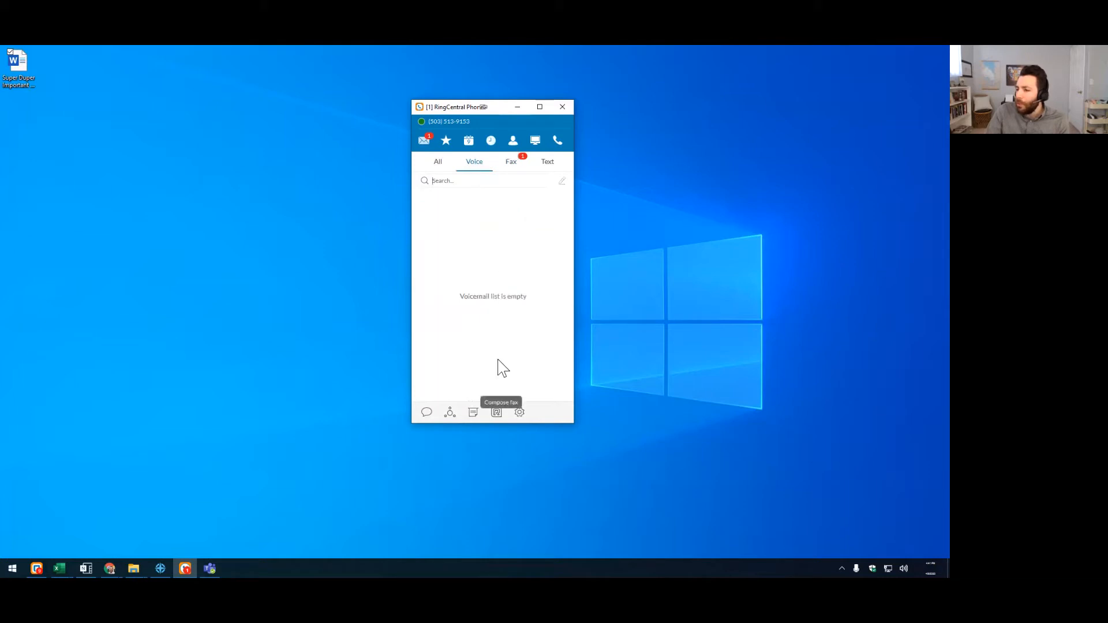
click(496, 412)
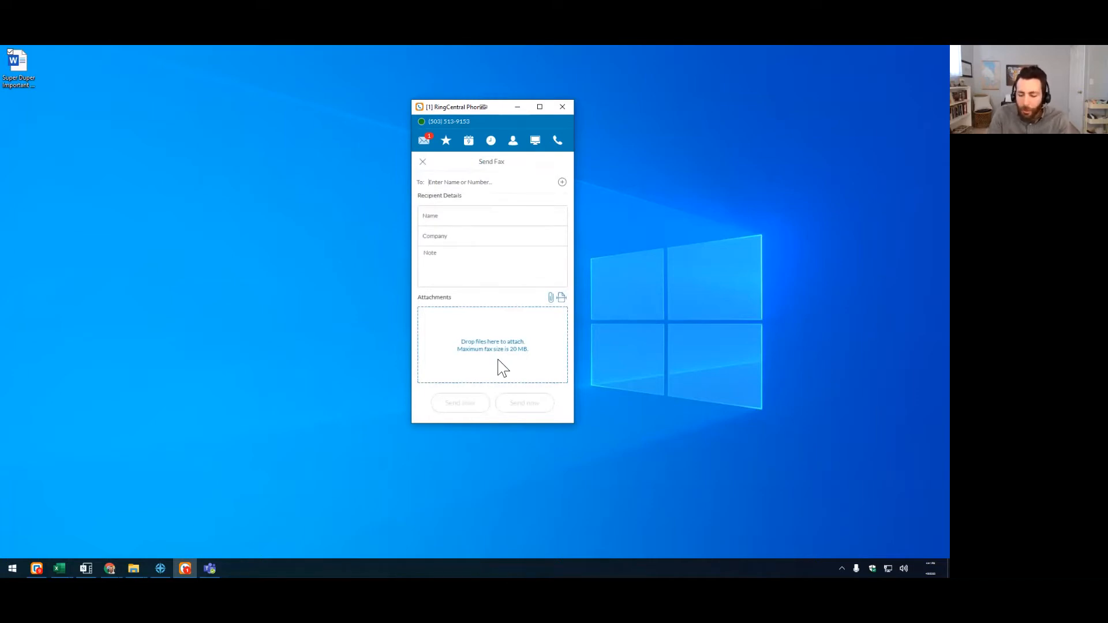
text(tim lopez)
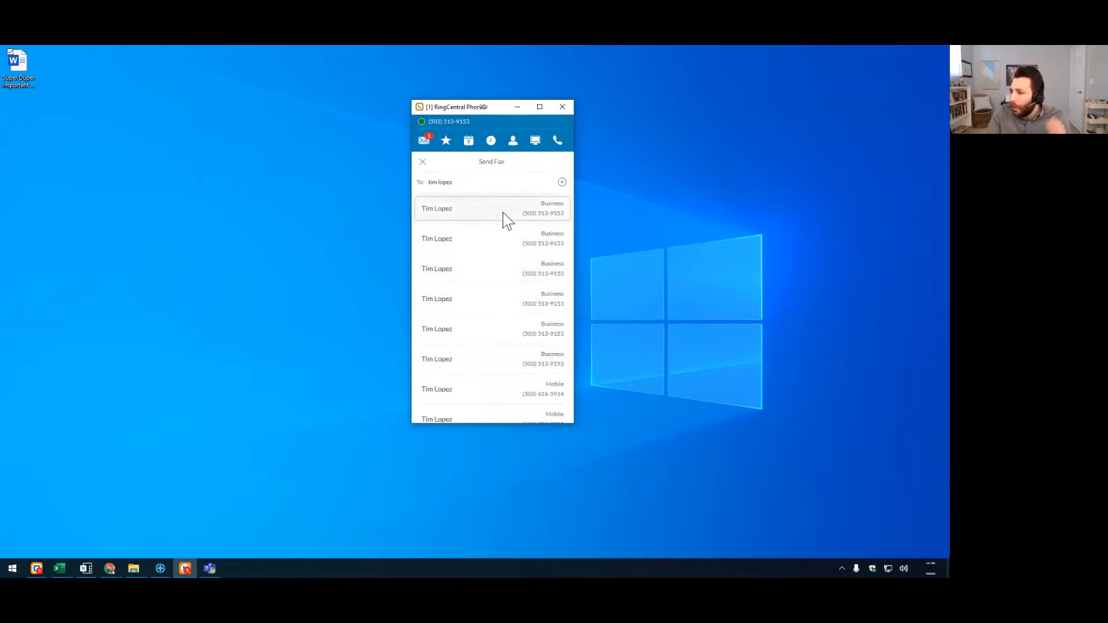
click(436, 209)
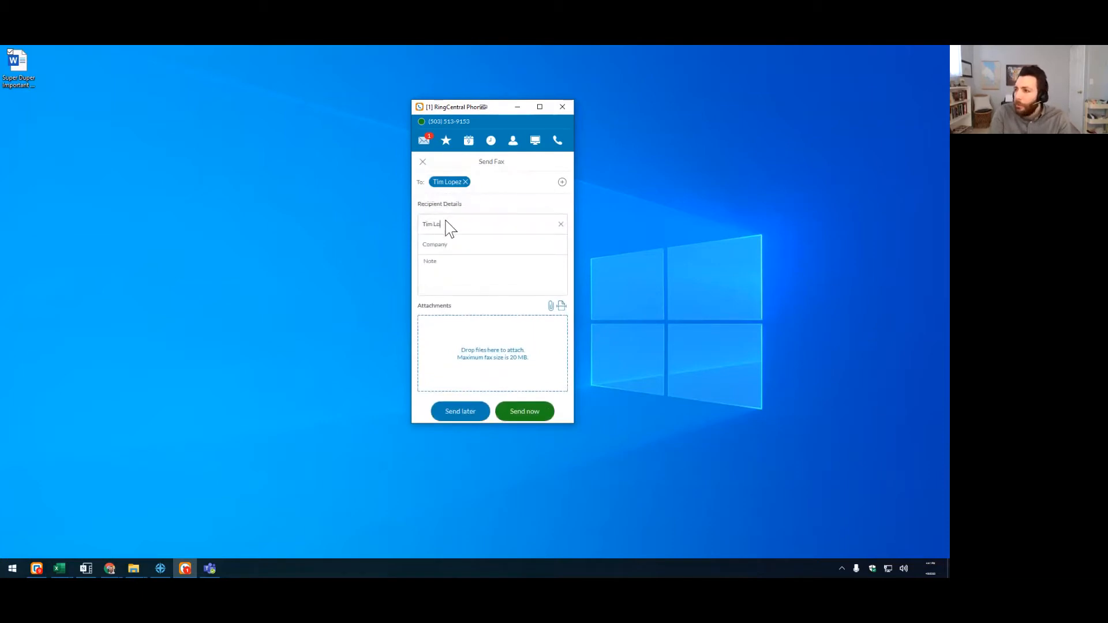
text(Matrix Networks)
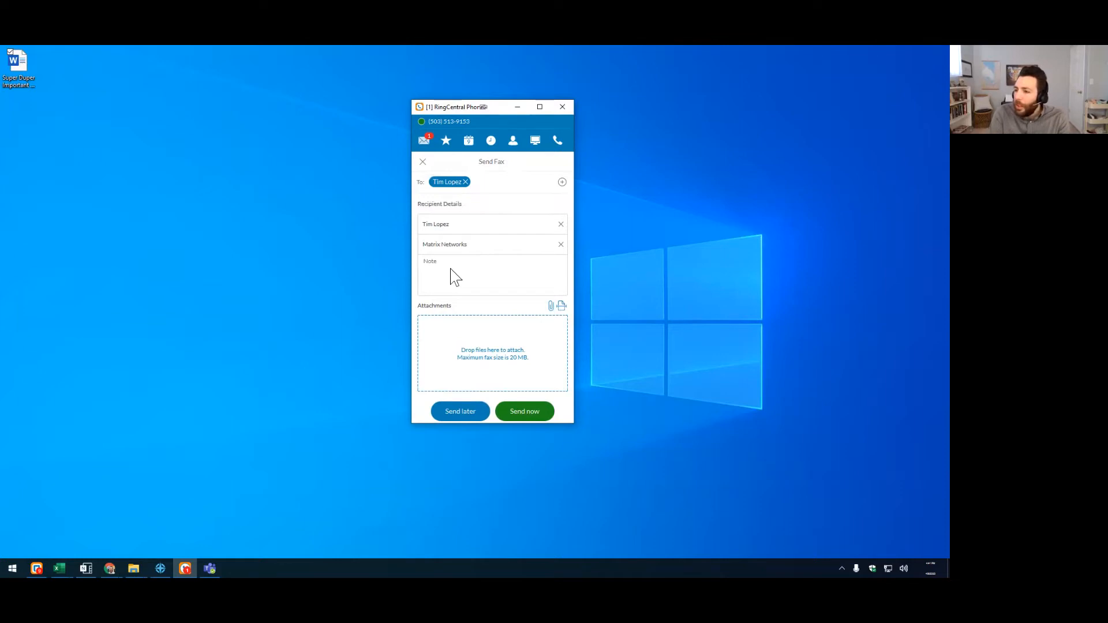
text(Here's my super duper important fax!)
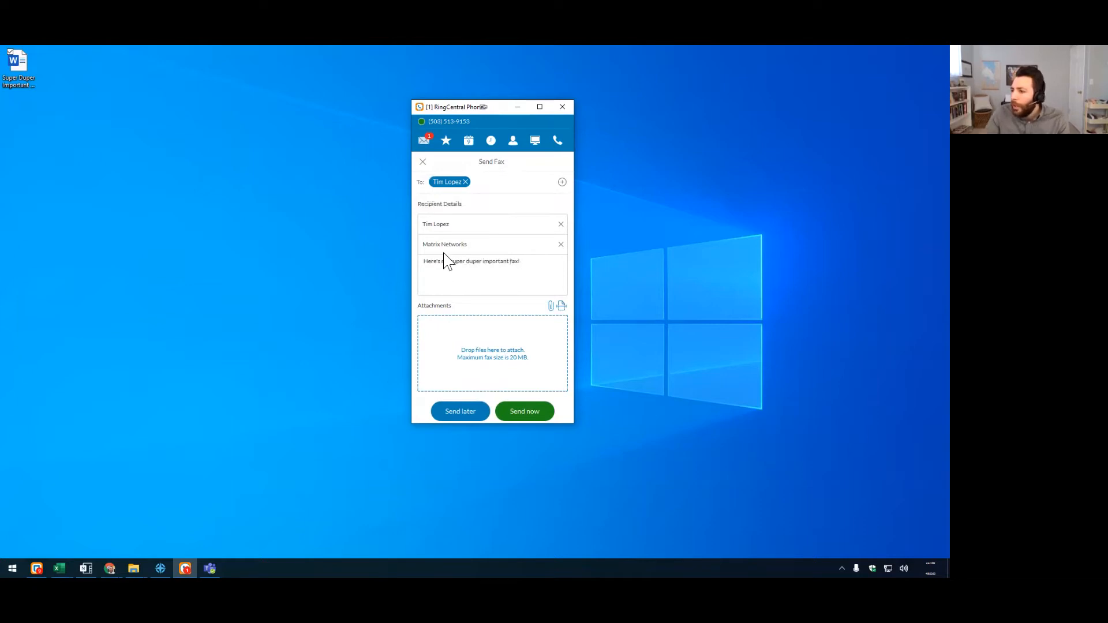
mouse_move(540, 319)
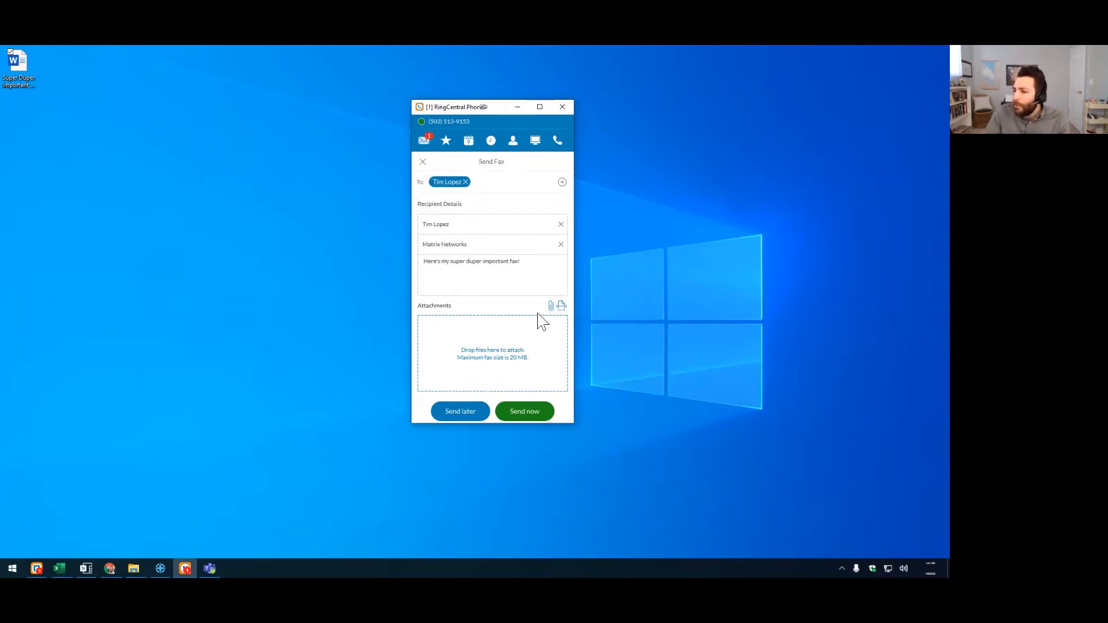
mouse_move(551, 305)
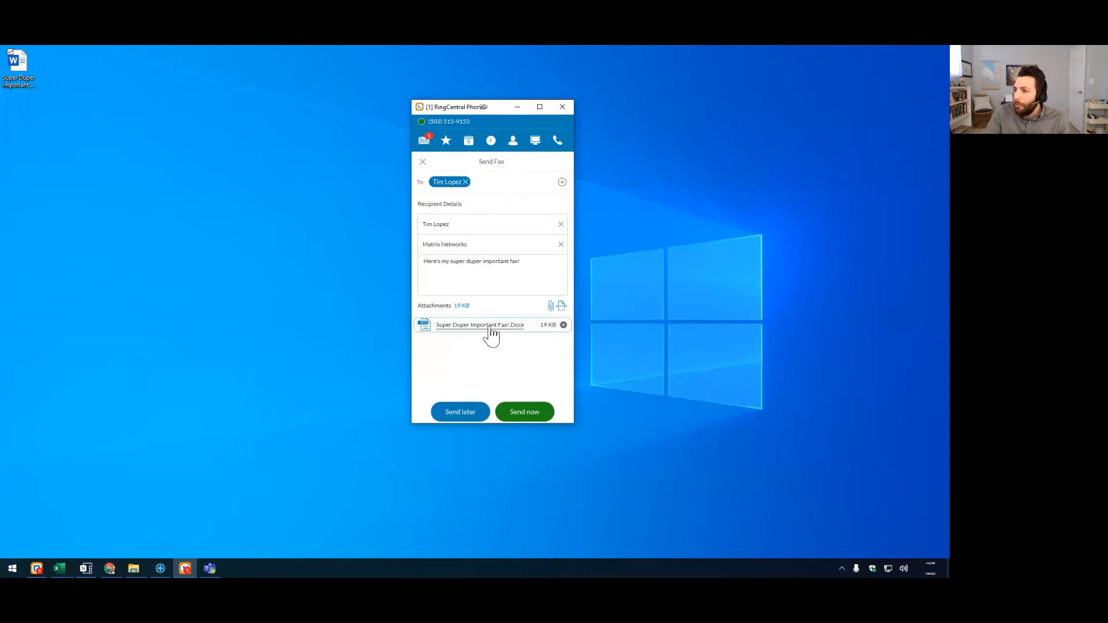
mouse_move(518, 178)
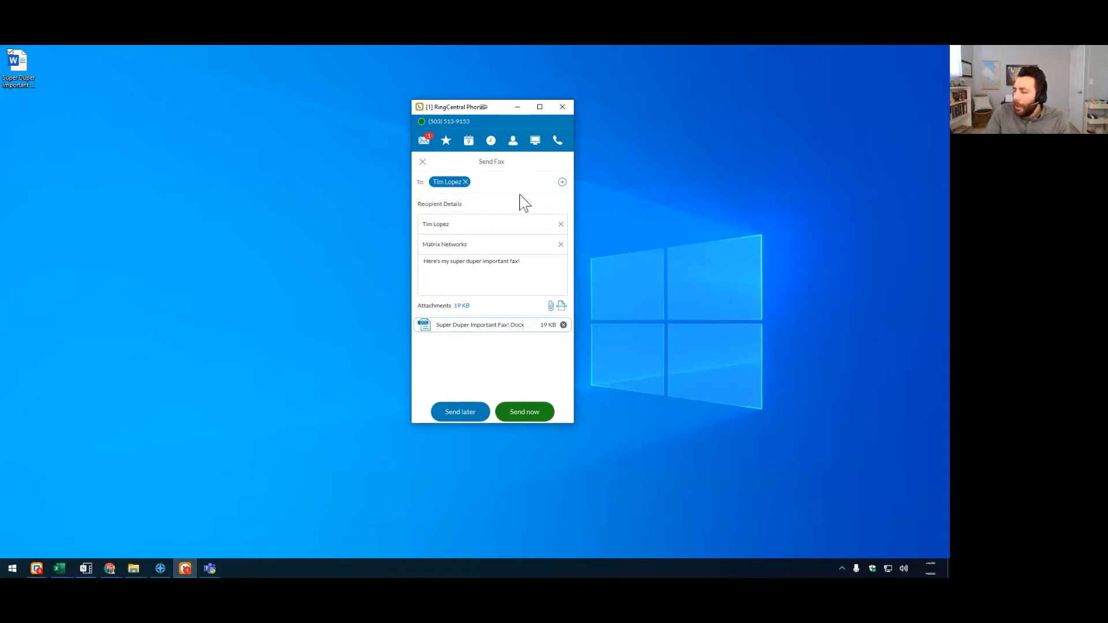
mouse_move(476, 350)
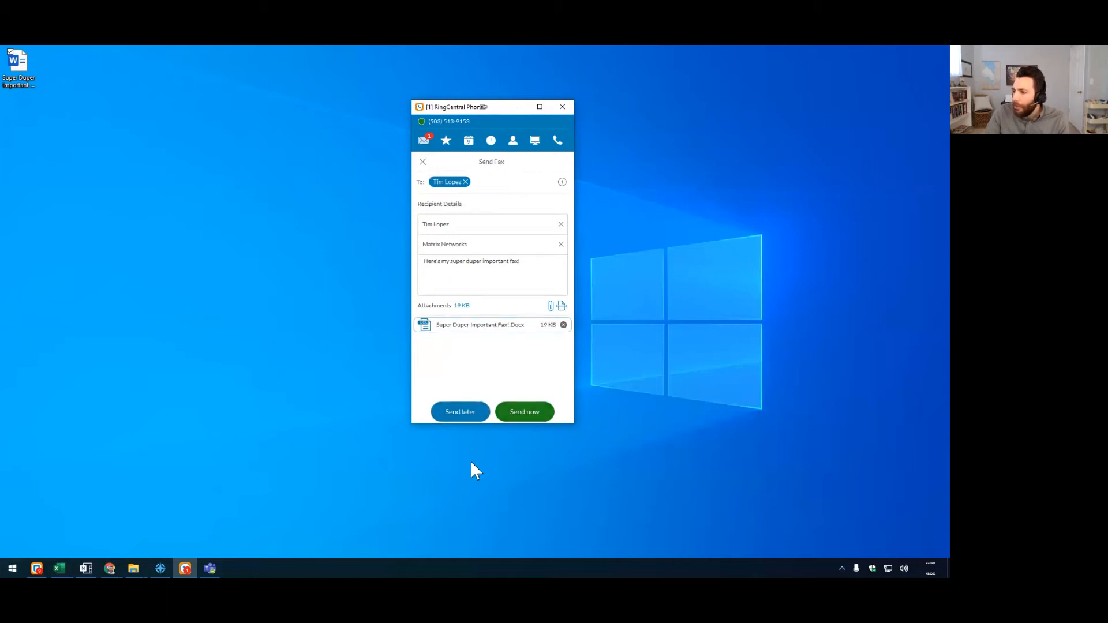
Send the fax now, then browse the cover page styles keeping Regular
click(524, 412)
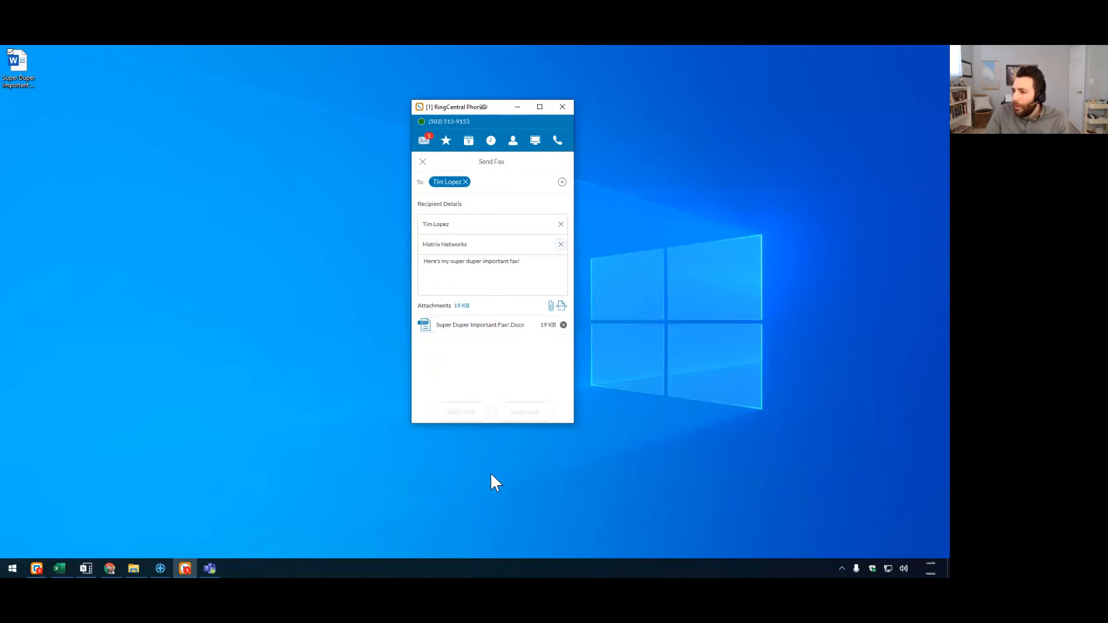
click(524, 412)
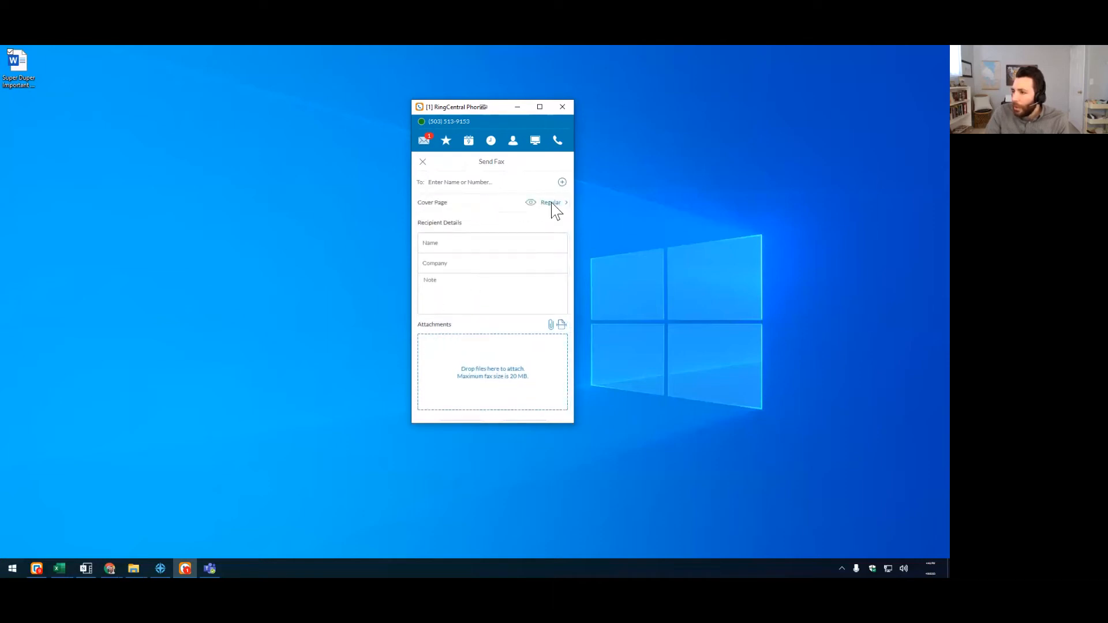
click(551, 202)
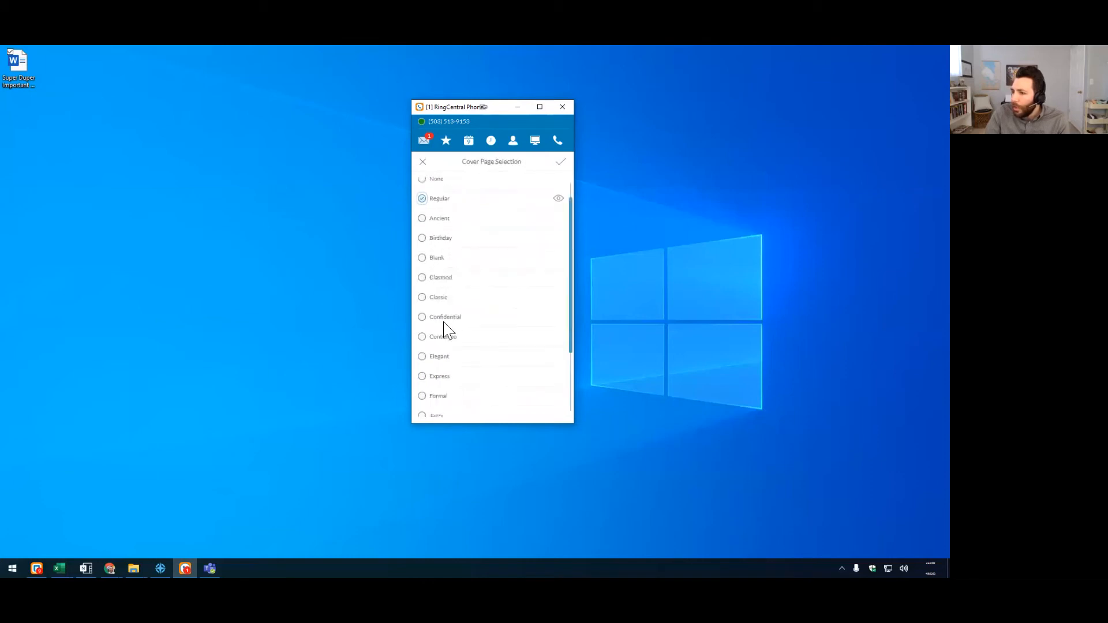
scroll(down, 3)
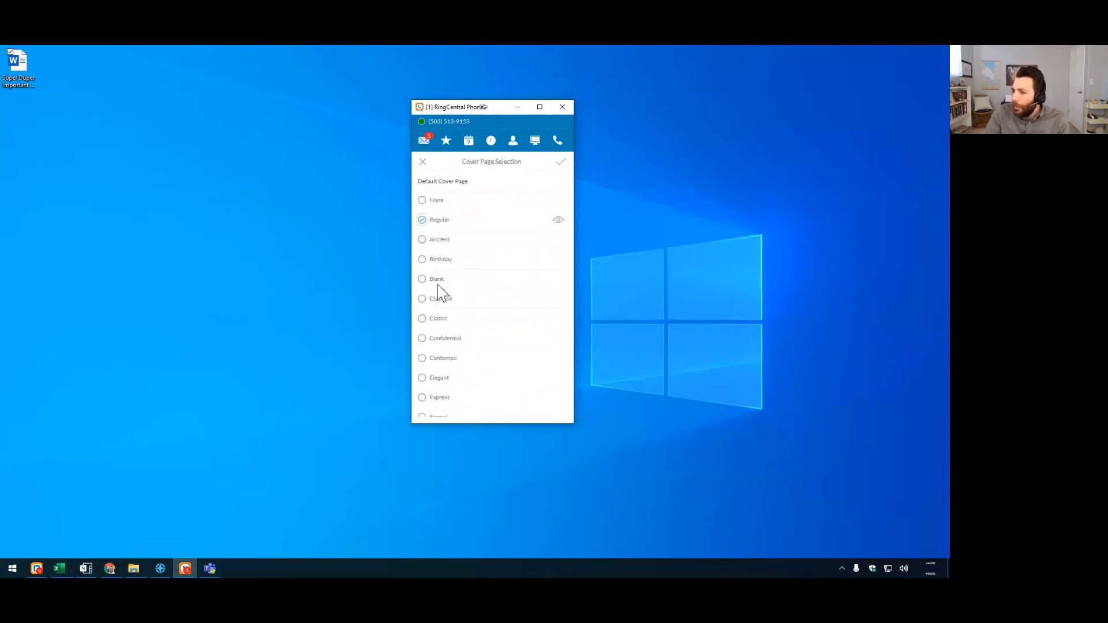
scroll(down, 3)
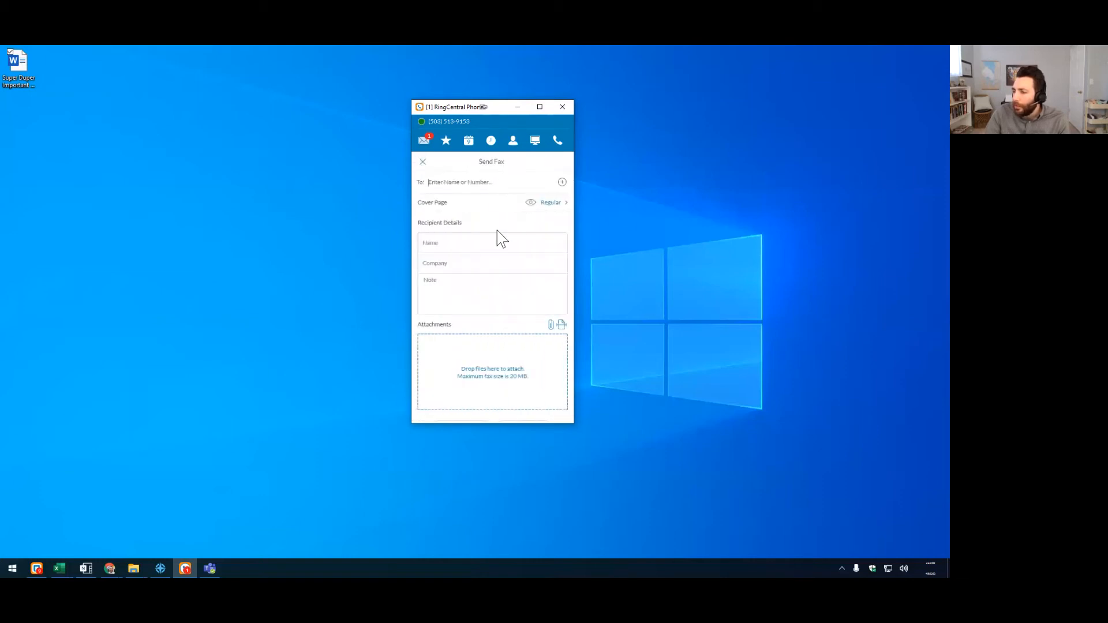
mouse_move(492, 238)
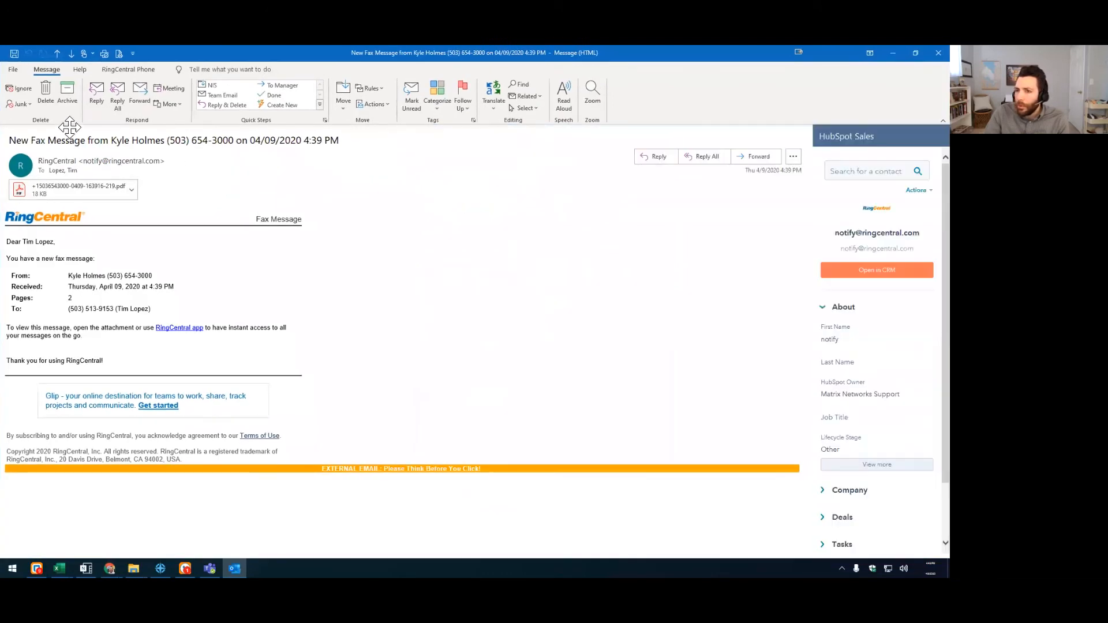
mouse_move(99, 127)
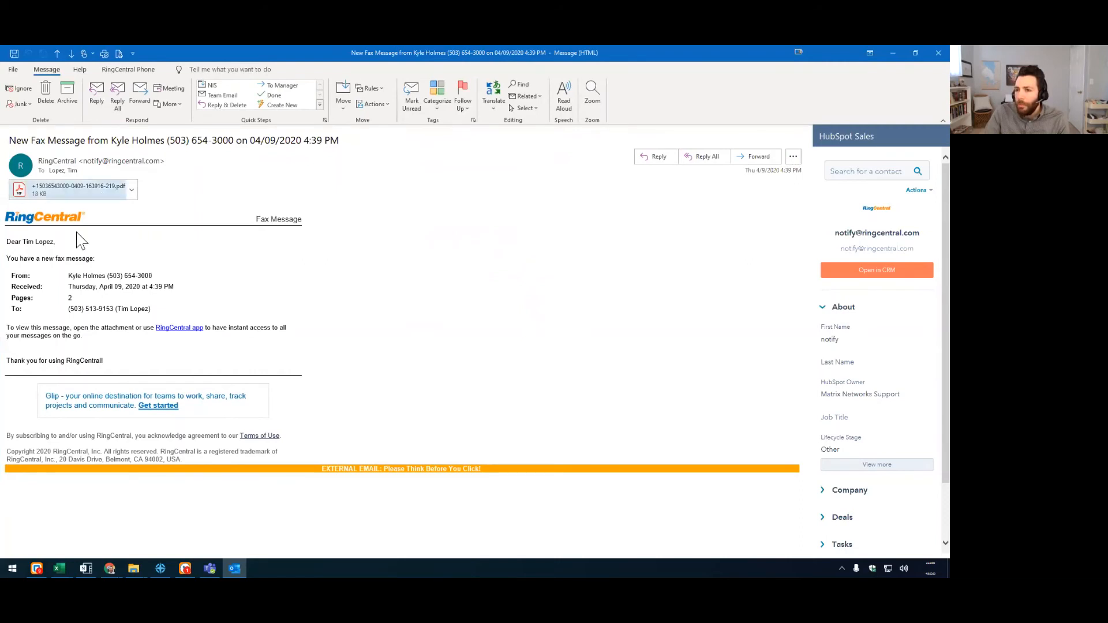
mouse_move(84, 189)
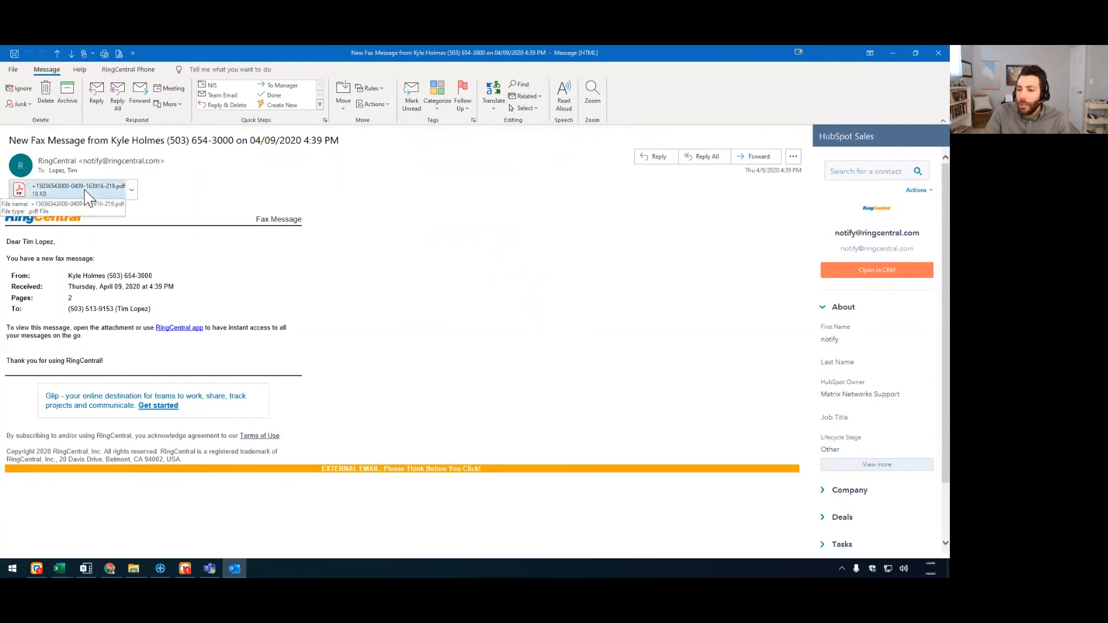
mouse_move(109, 206)
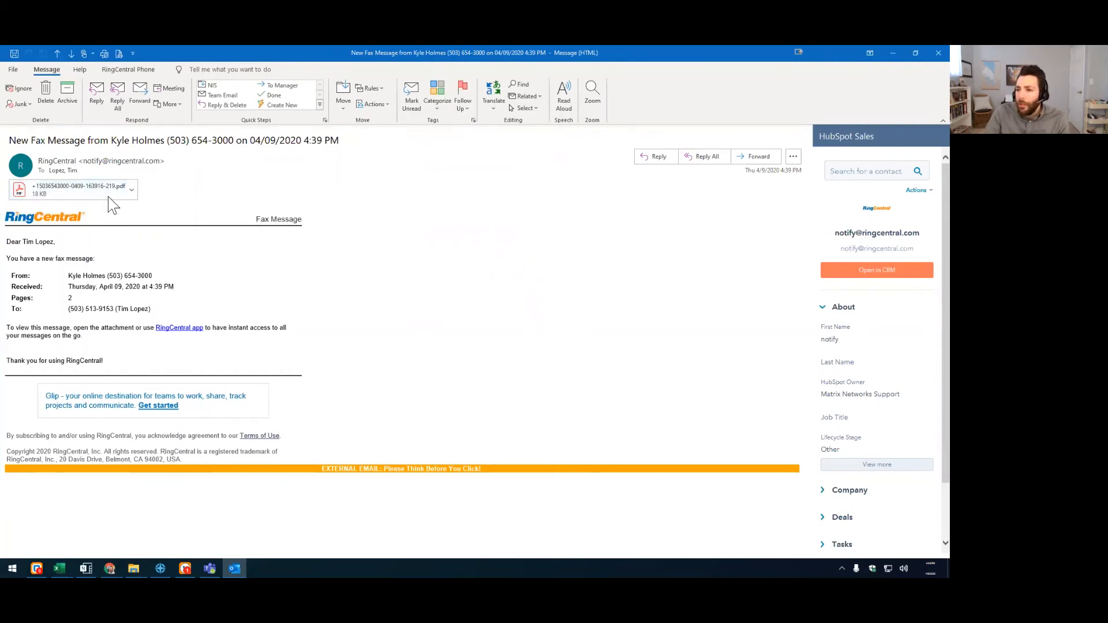
Select the fax PDF attachment in the RingCentral notification email
click(77, 190)
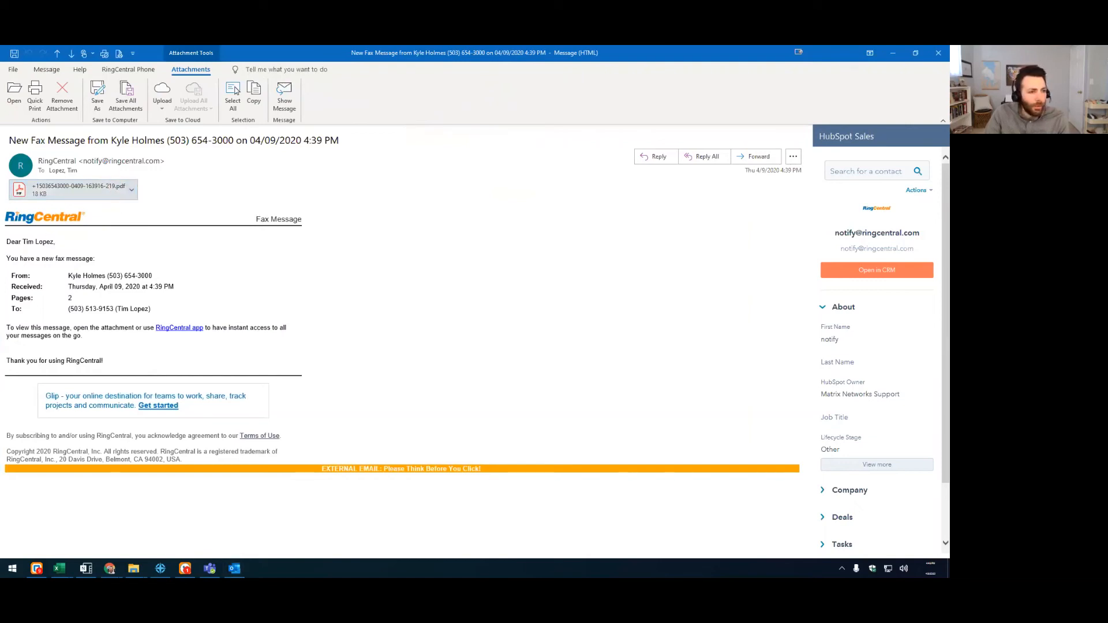
View the received two-page fax PDF in Acrobat maximized, scrolling through its pages
double_click(70, 188)
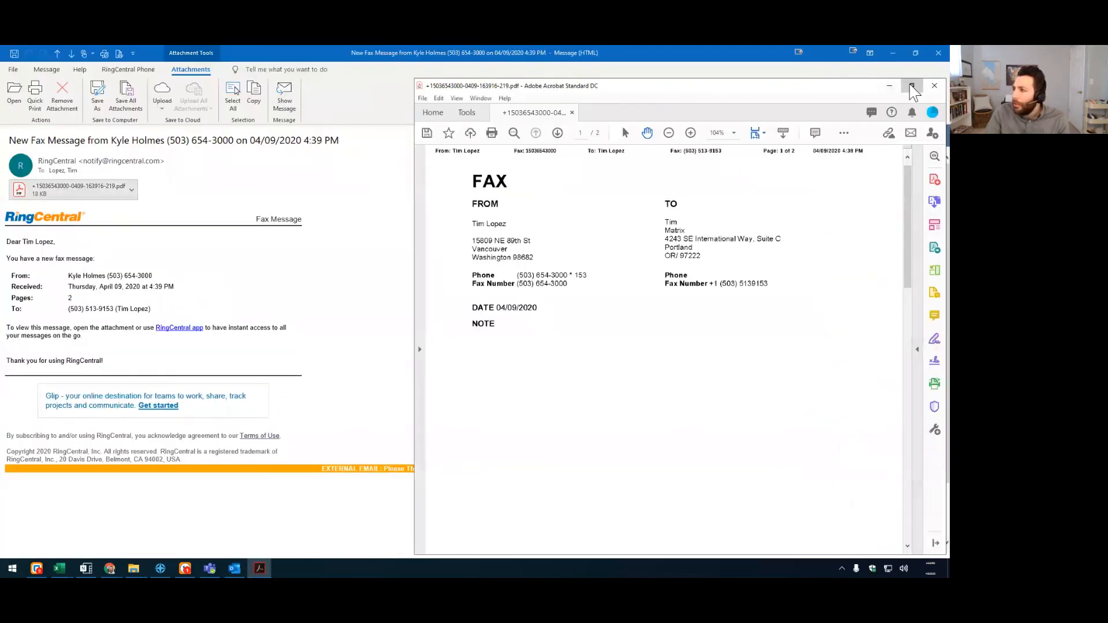
click(911, 85)
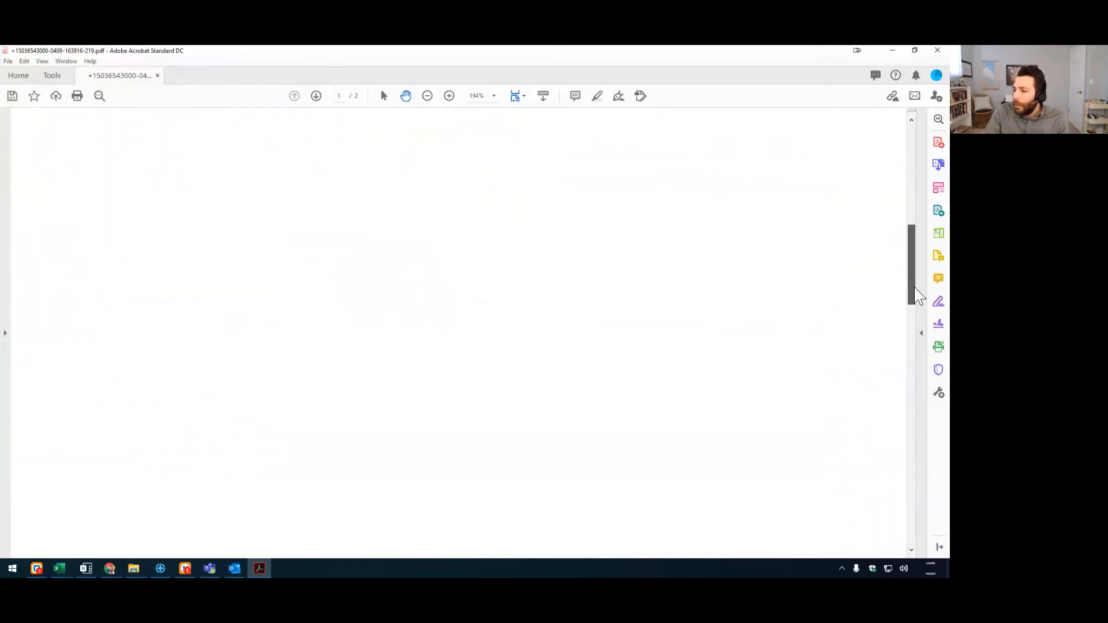
scroll(down, 3)
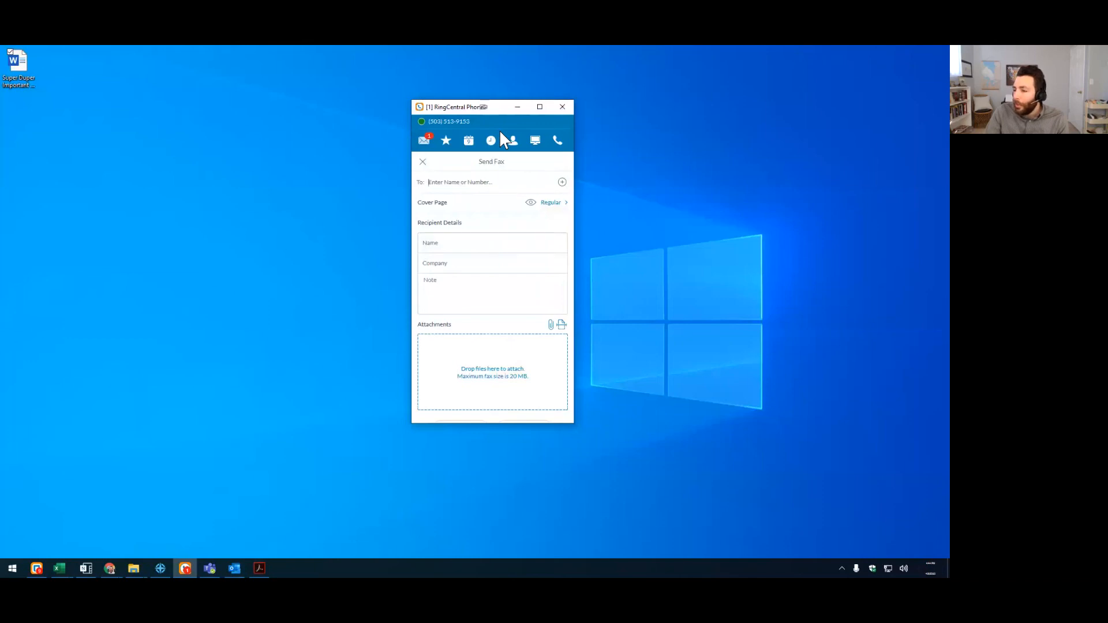
mouse_move(465, 370)
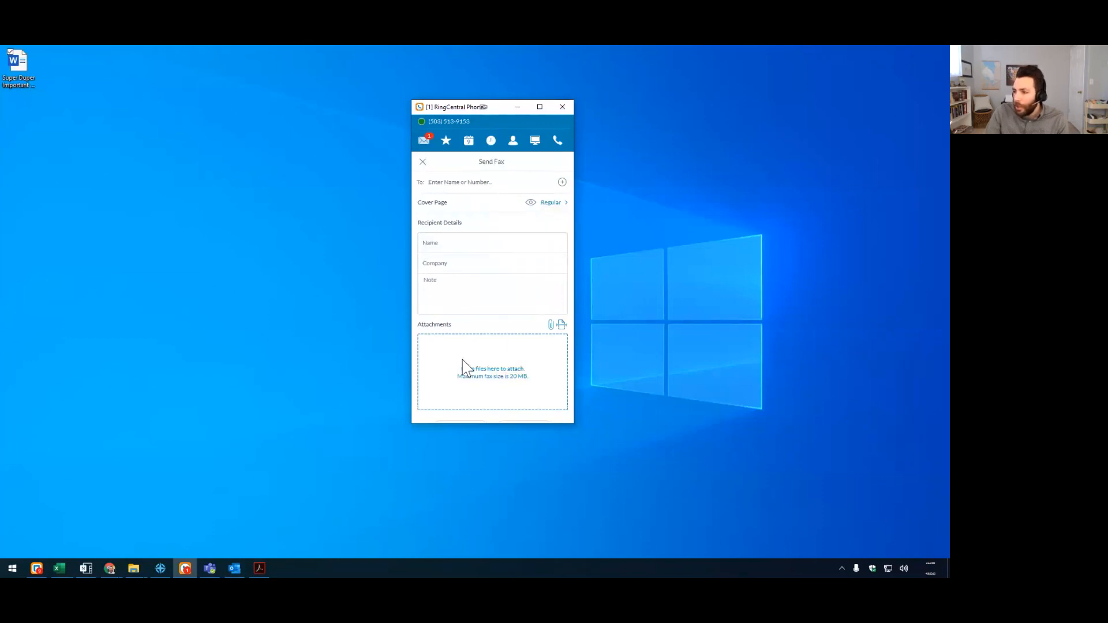